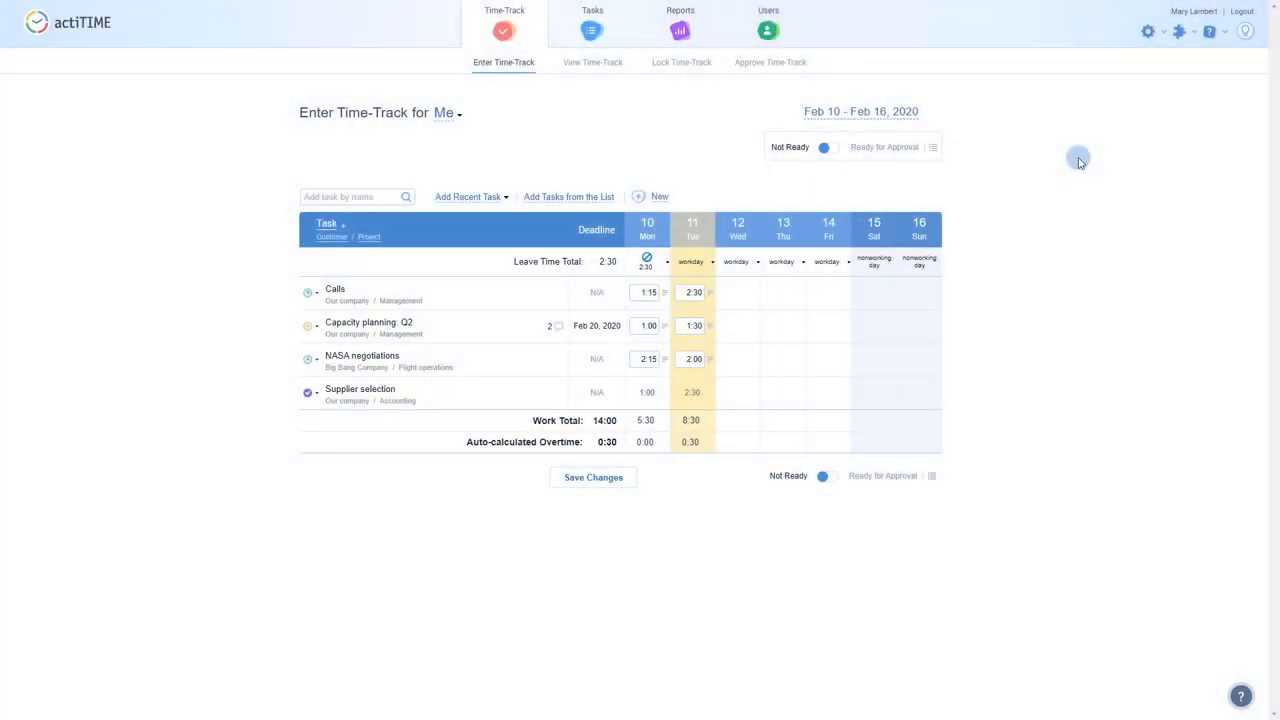
Step: Open the actiTIME add-ons panel to find the QuickBooks integration
{"action": "left_click", "coordinate": [1189, 31]}
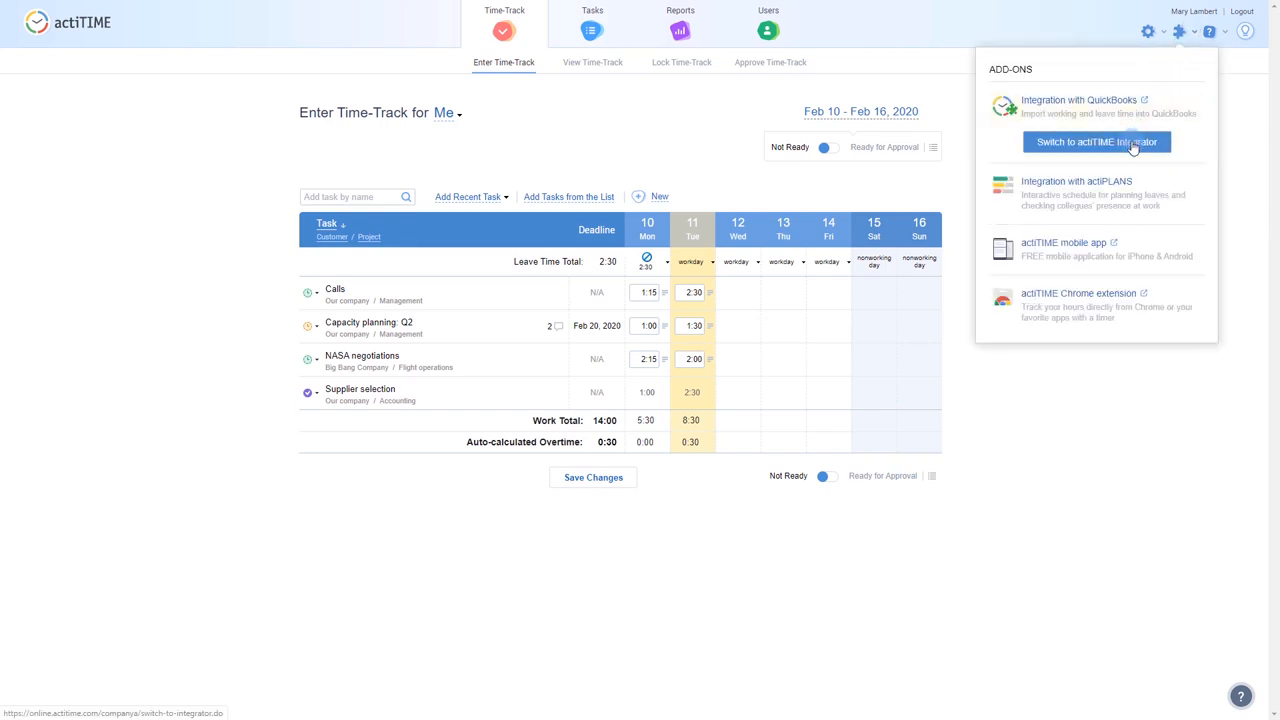
Step: Switch to actiTIME Integrator and authorize the connection to QuickBooks company CompanyA via Intuit
{"action": "left_click", "coordinate": [1096, 141]}
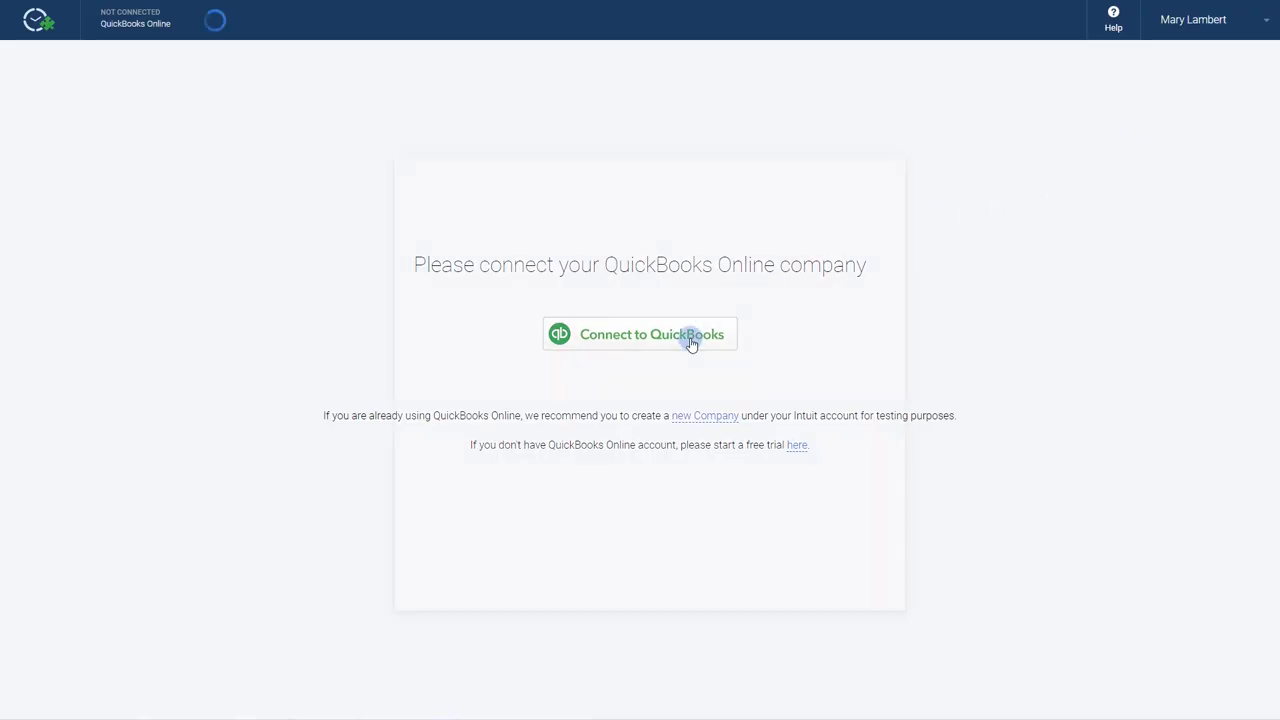
{"action": "left_click", "coordinate": [651, 334]}
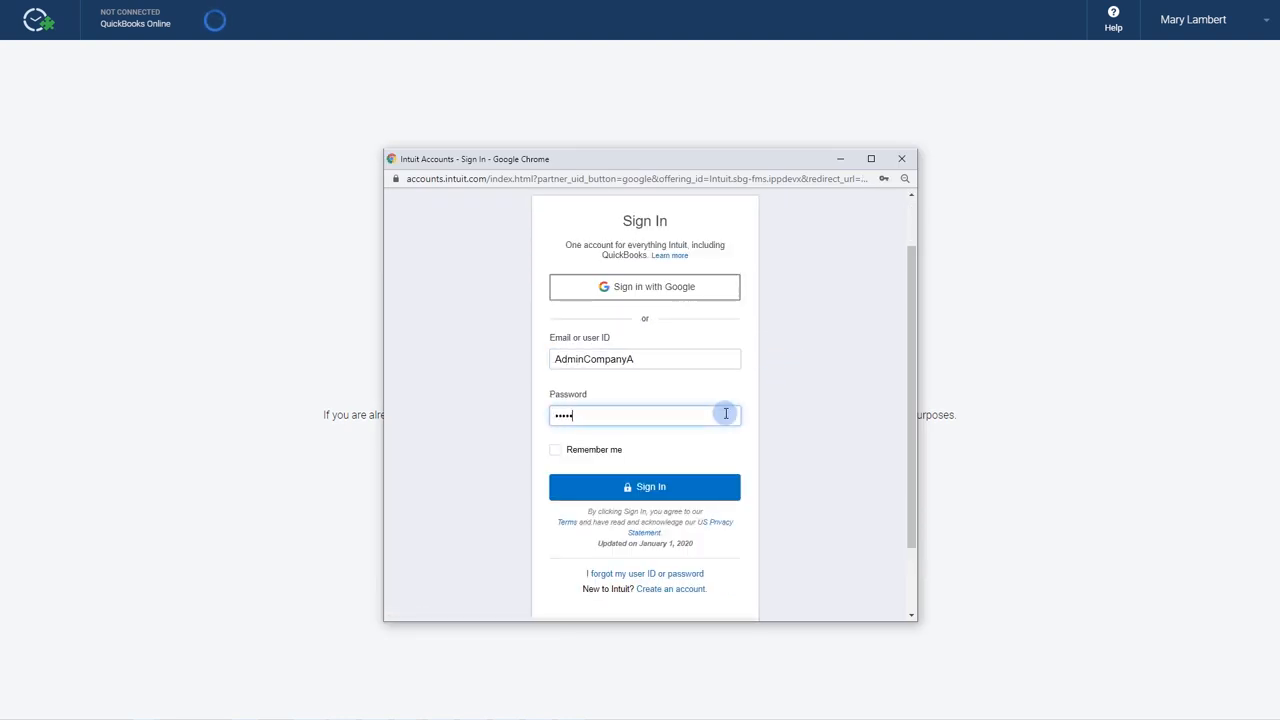
{"action": "left_click", "coordinate": [644, 486]}
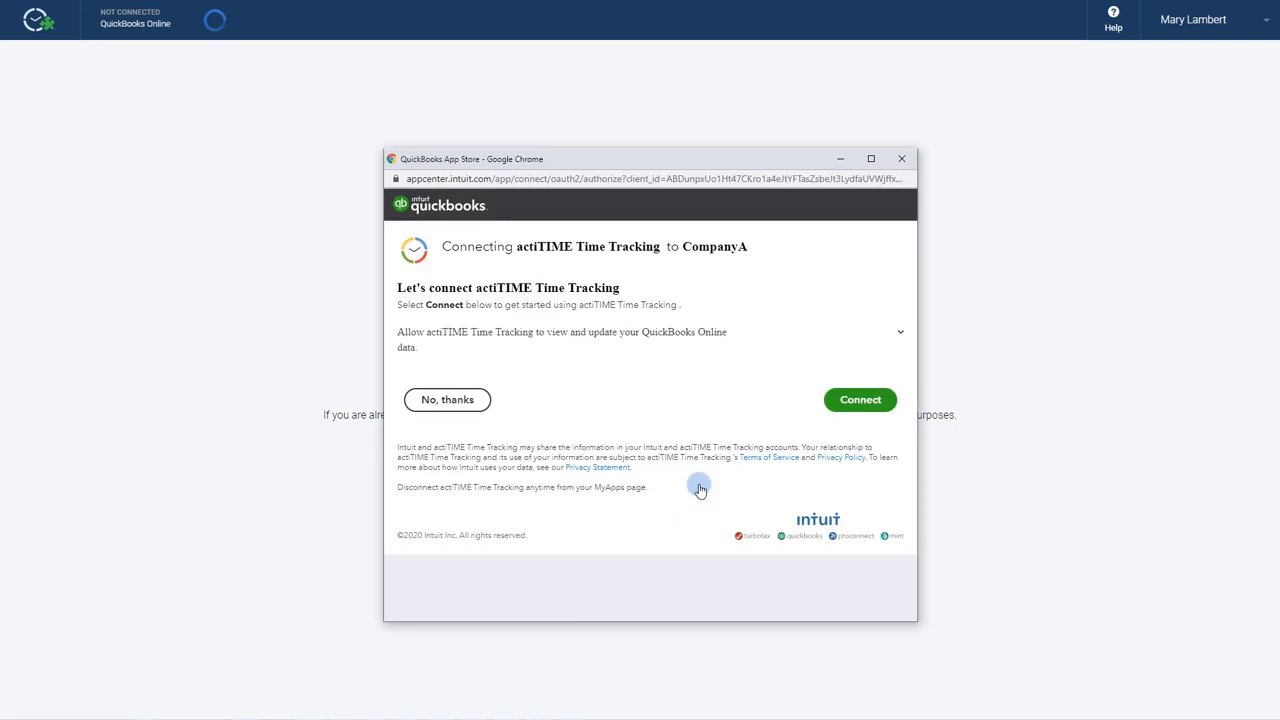
{"action": "left_click", "coordinate": [859, 399]}
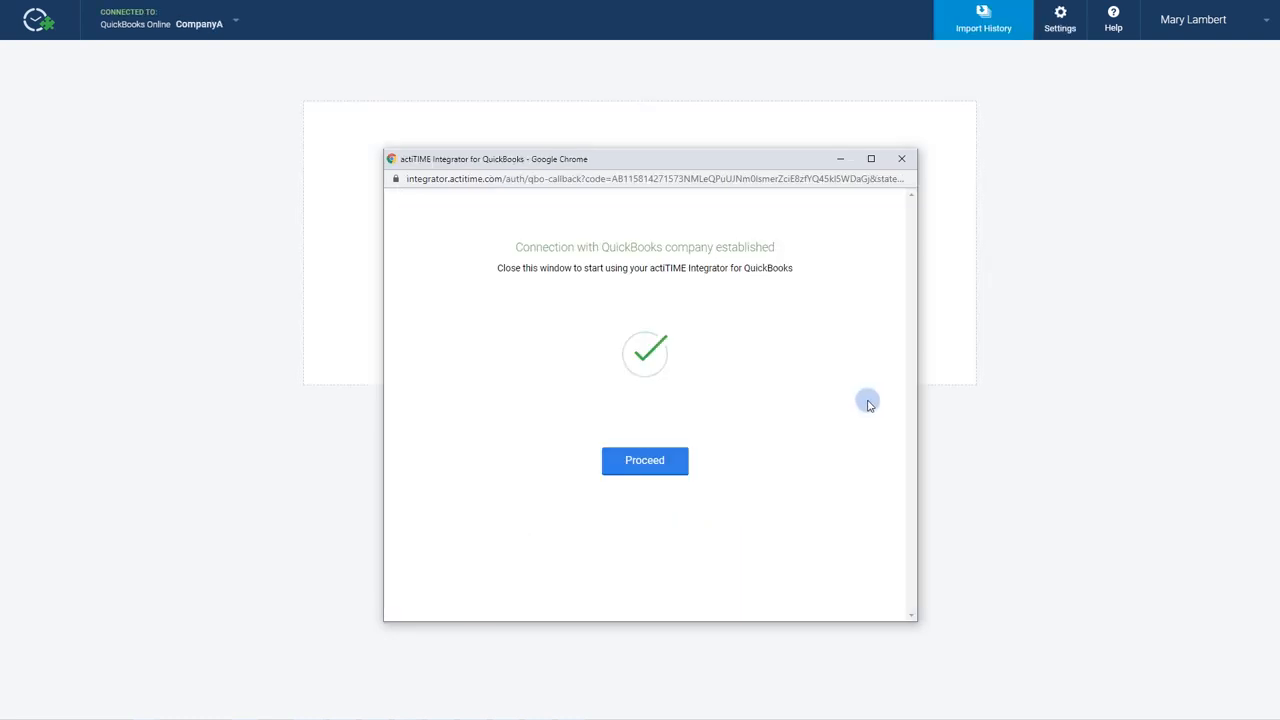
{"action": "left_click", "coordinate": [644, 460]}
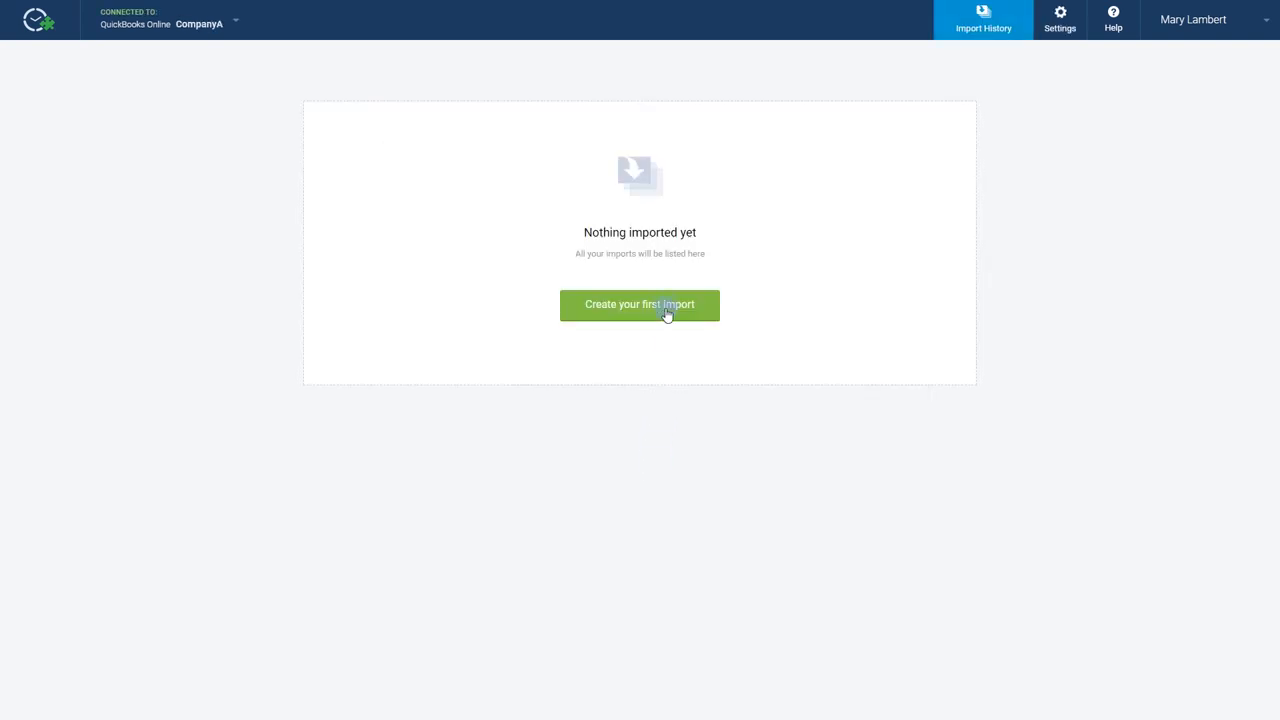
{"action": "left_click", "coordinate": [639, 304]}
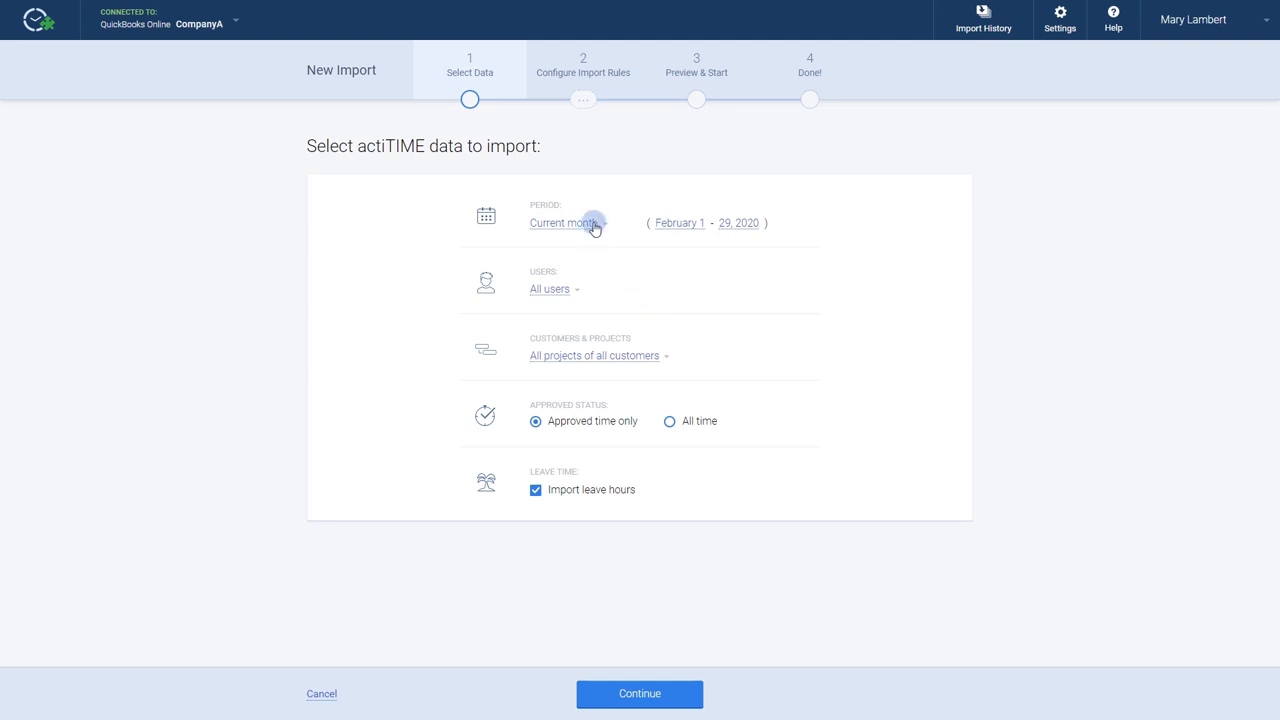
{"action": "left_click", "coordinate": [549, 289]}
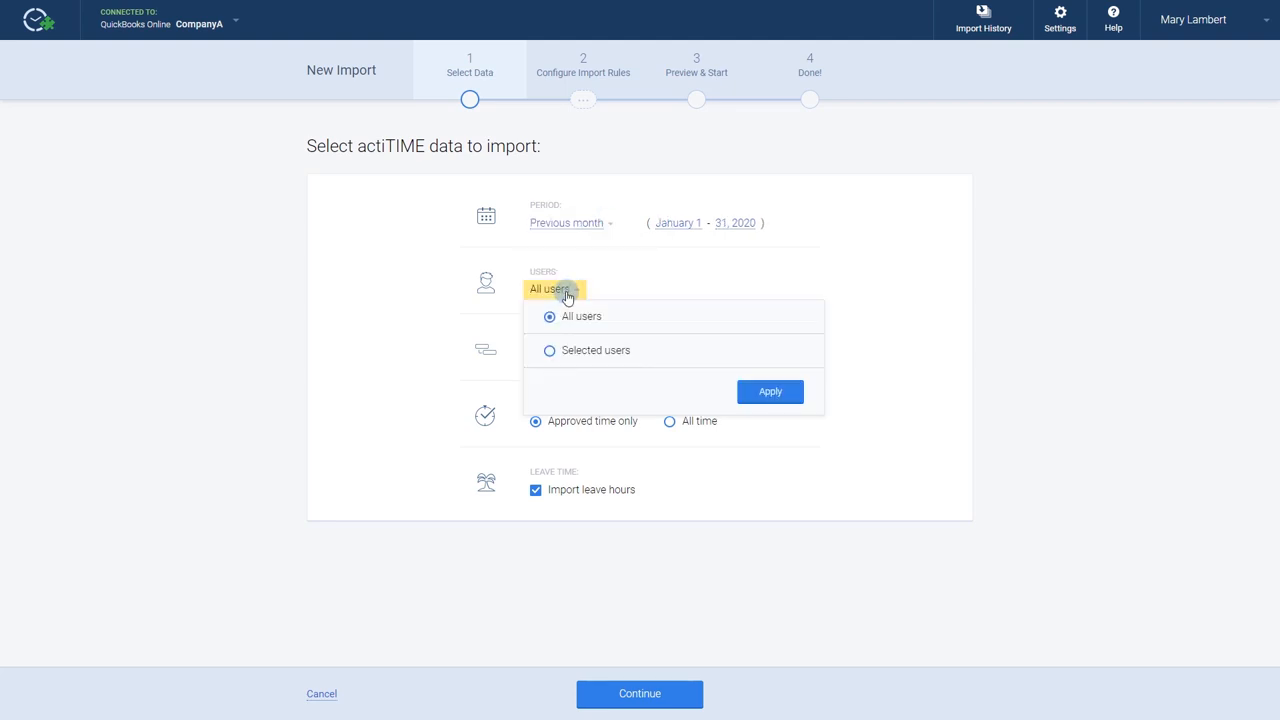
{"action": "left_click", "coordinate": [549, 350]}
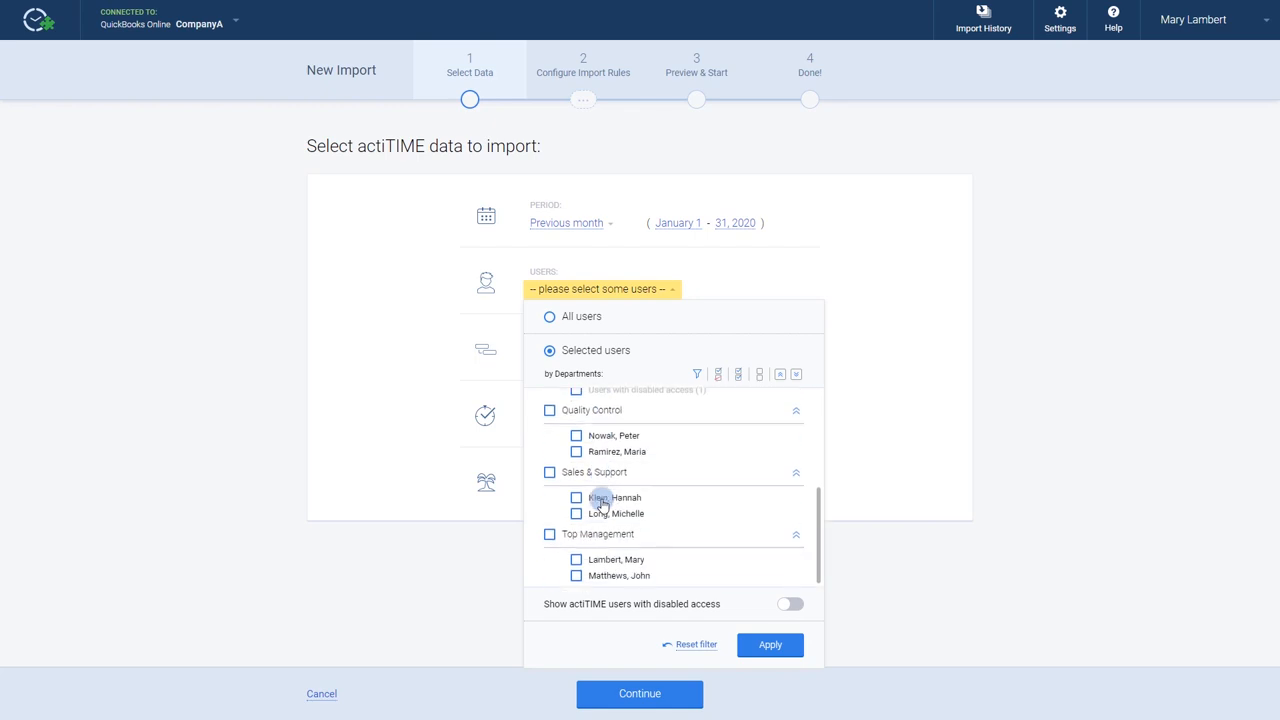
{"action": "left_click", "coordinate": [769, 645]}
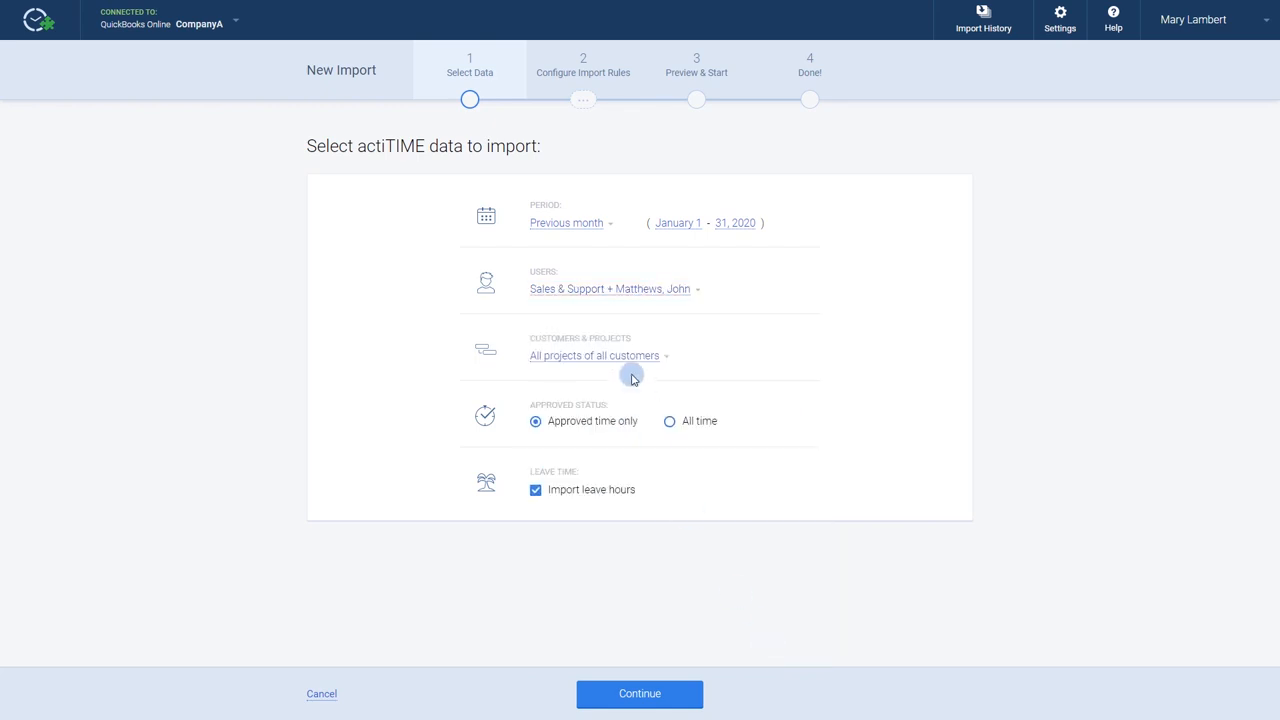
{"action": "mouse_move", "coordinate": [630, 356]}
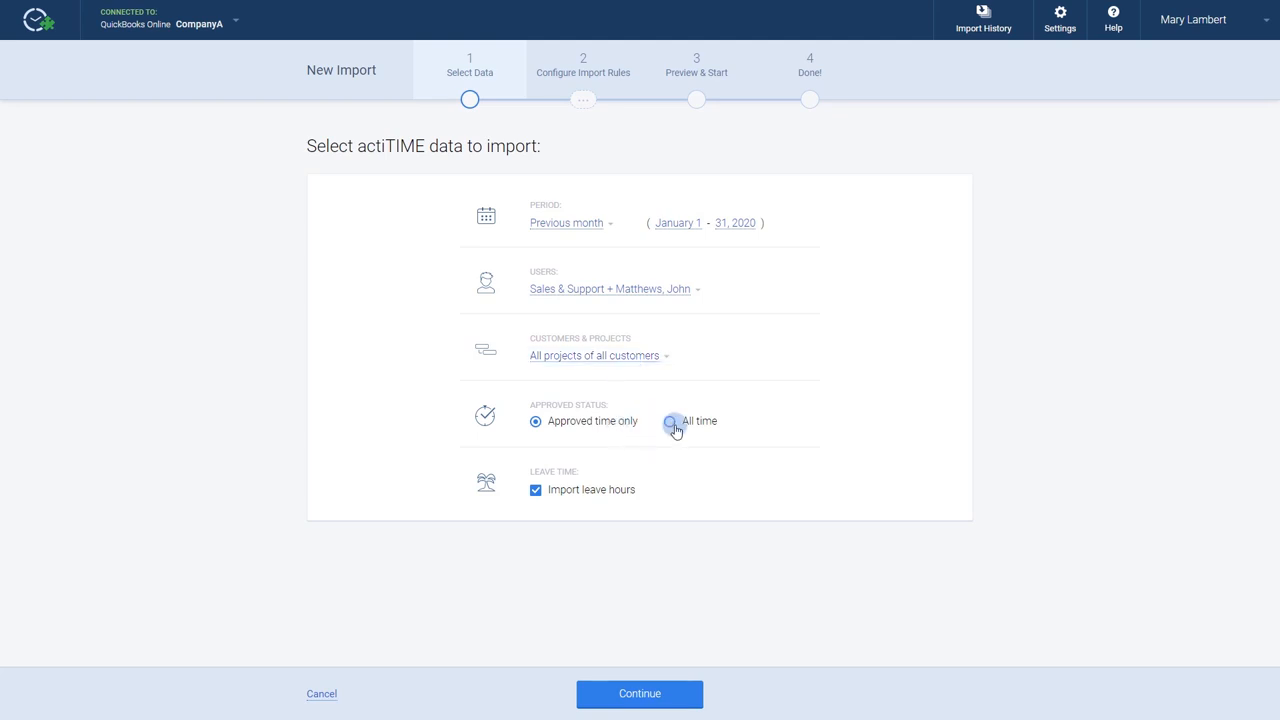
{"action": "left_click", "coordinate": [669, 420]}
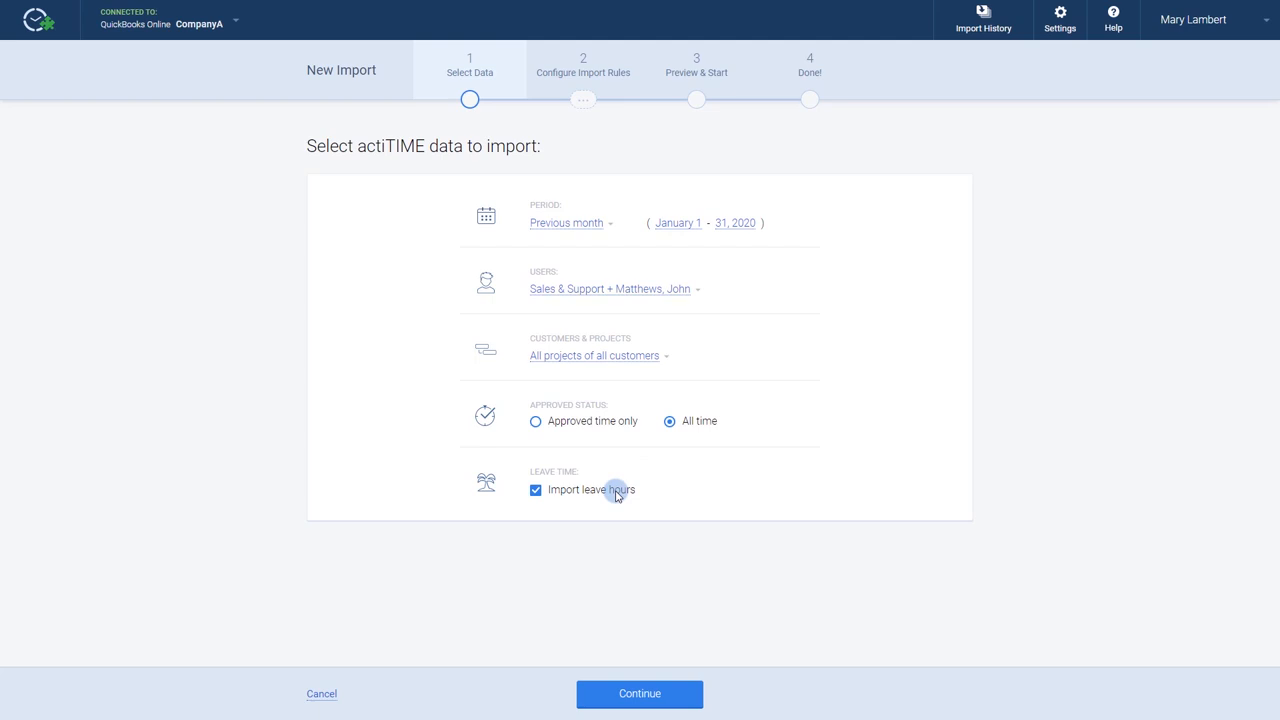
Step: Continue to user rules and keep Create new QB Employee for the second user
{"action": "left_click", "coordinate": [639, 693]}
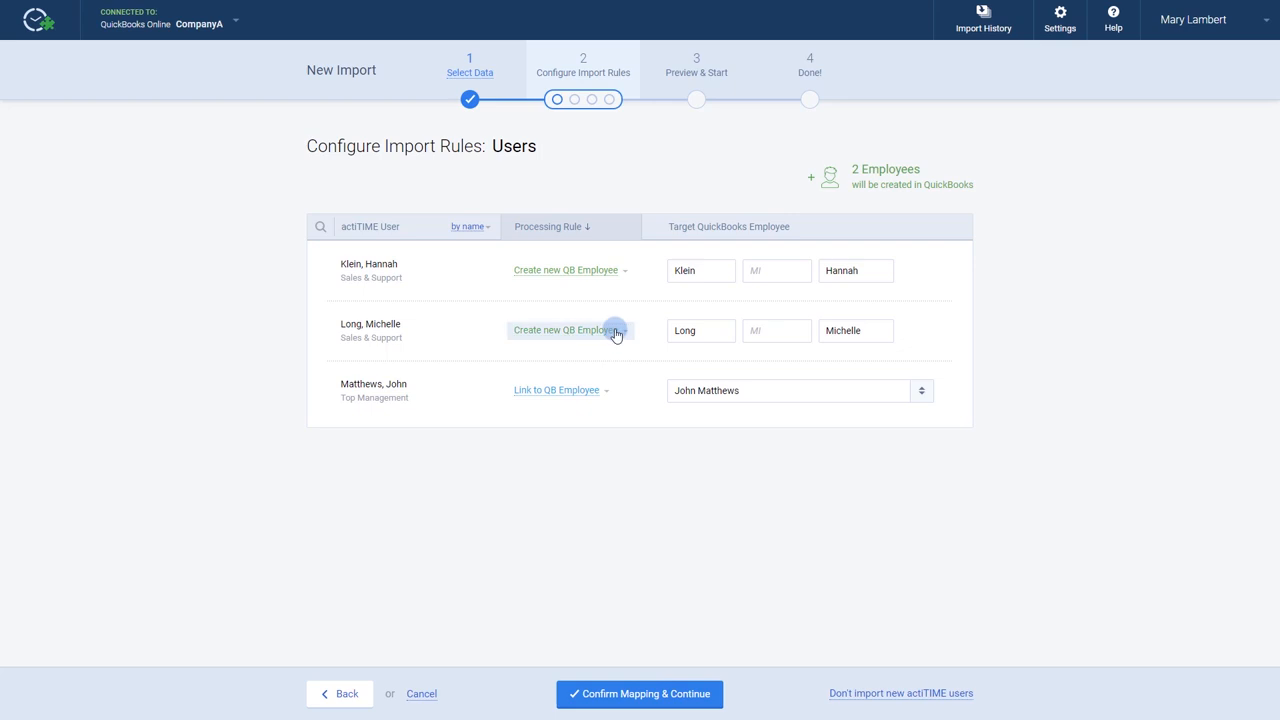
{"action": "left_click", "coordinate": [566, 330]}
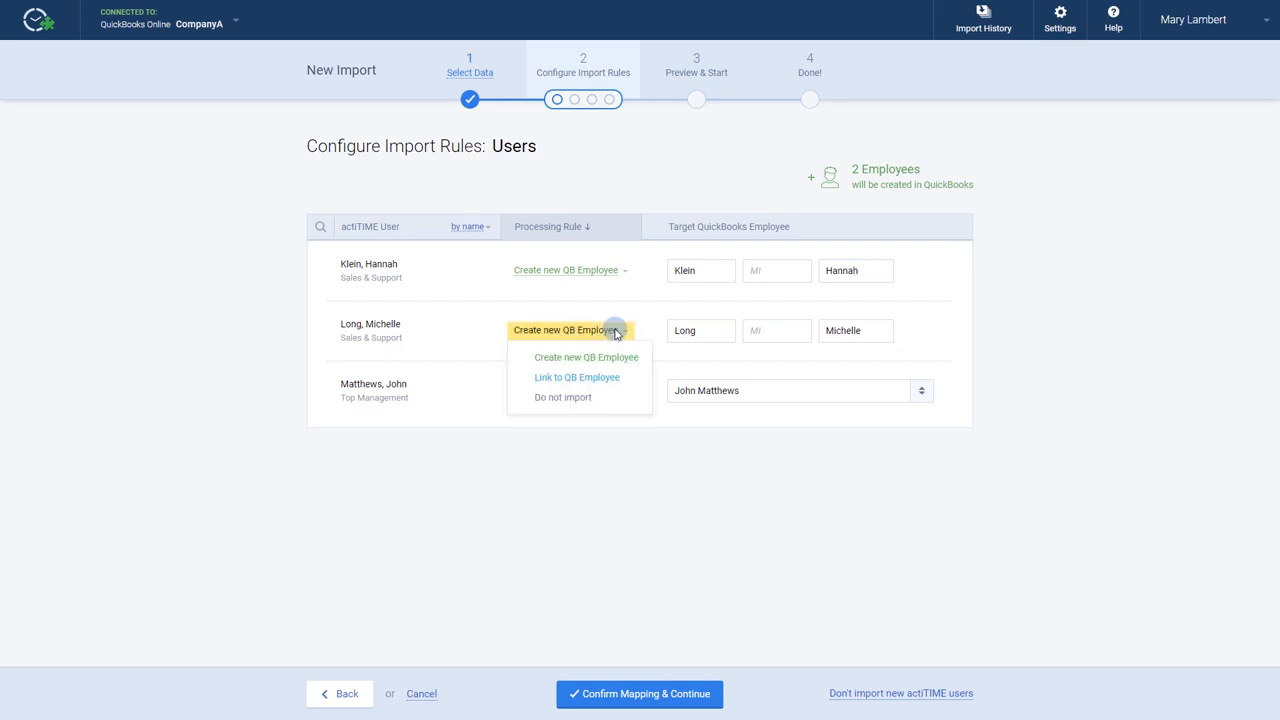
{"action": "left_click", "coordinate": [576, 377]}
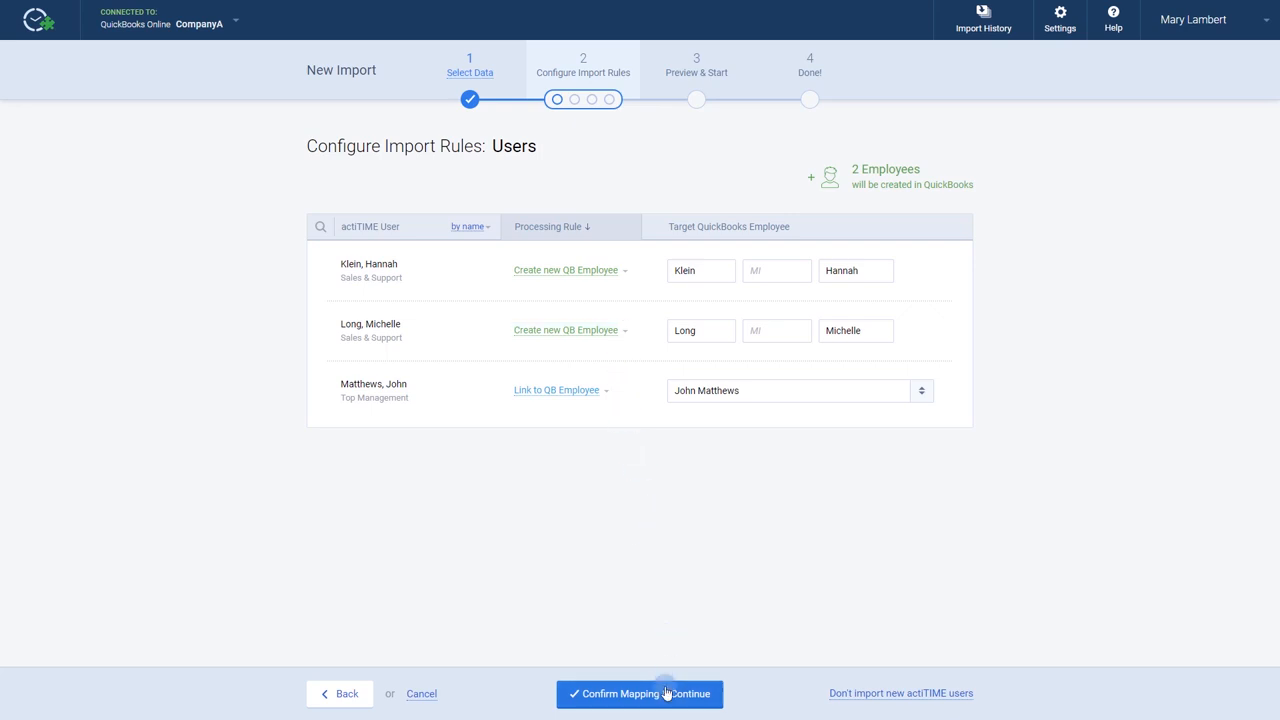
Step: Confirm user mapping and link the Training project to QB customer New employee training
{"action": "left_click", "coordinate": [639, 693]}
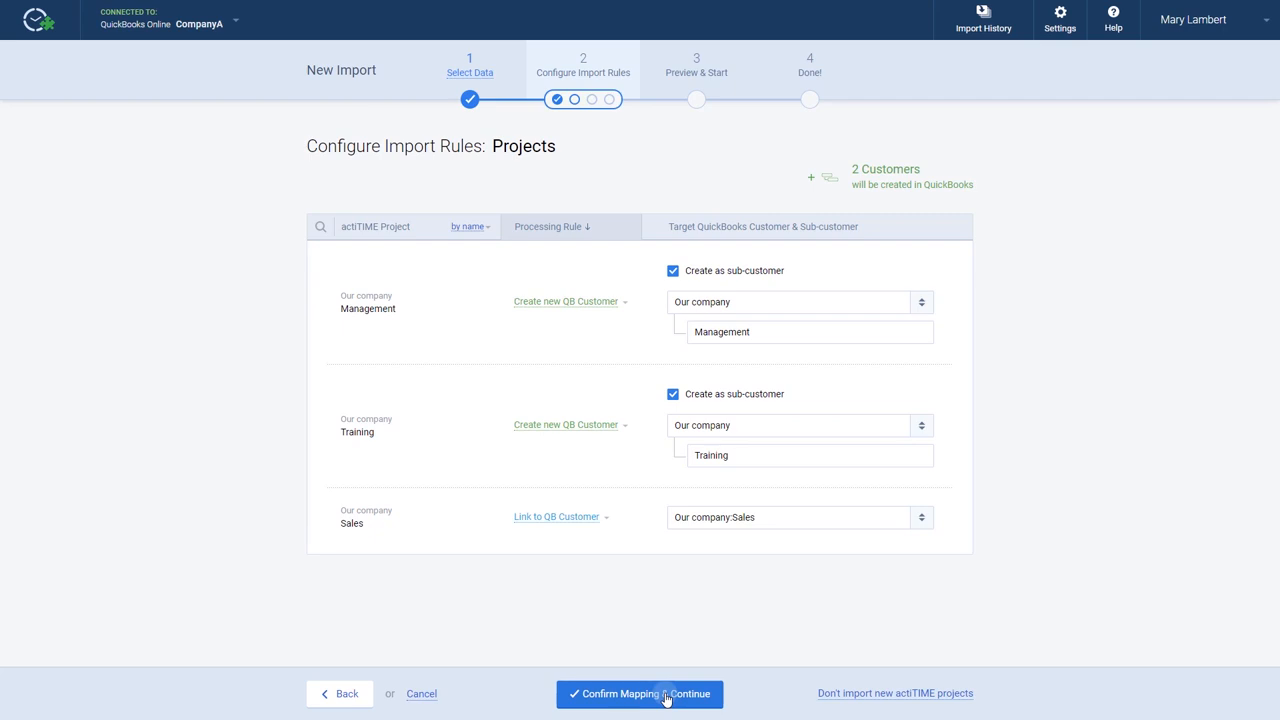
{"action": "left_click", "coordinate": [567, 424]}
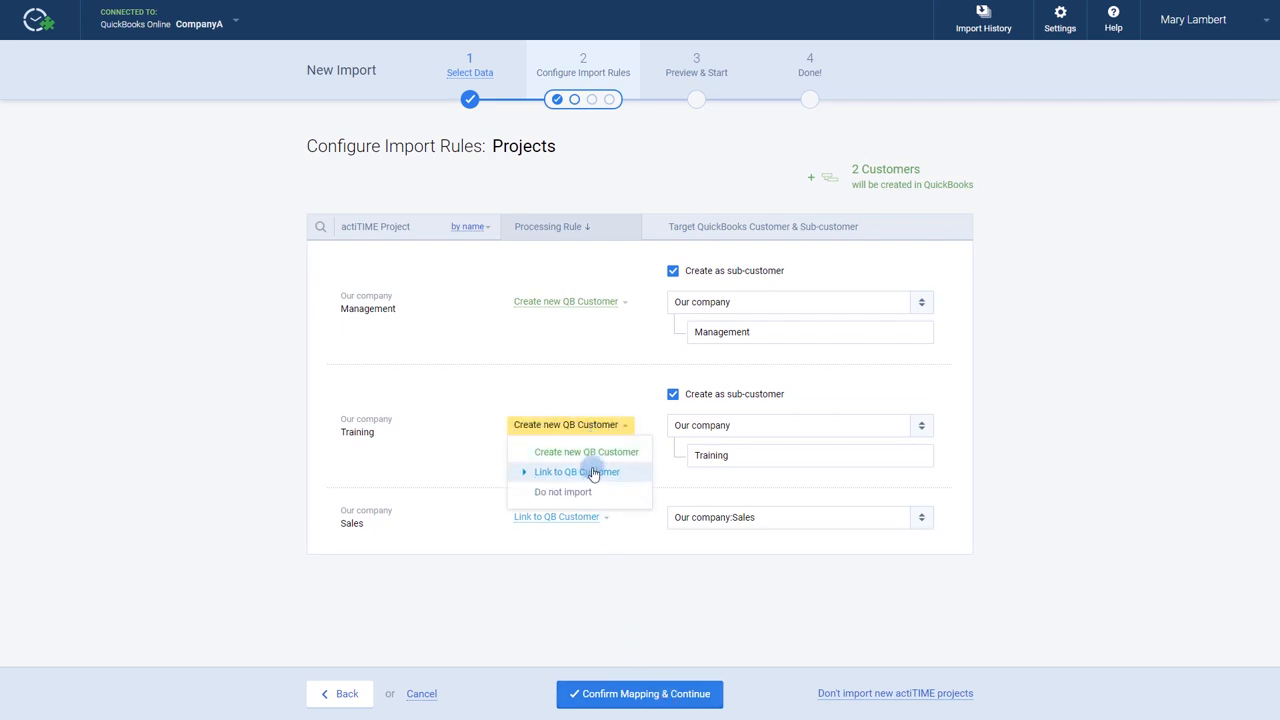
{"action": "left_click", "coordinate": [575, 471]}
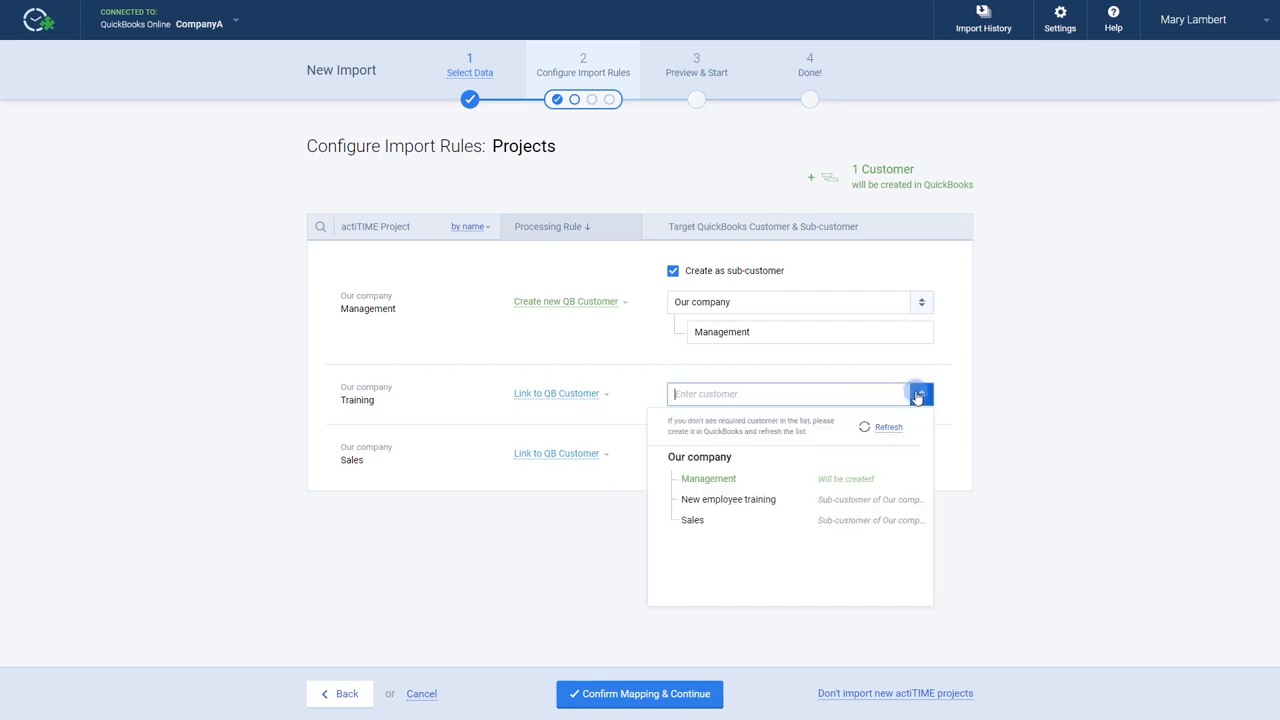
{"action": "left_click", "coordinate": [728, 499]}
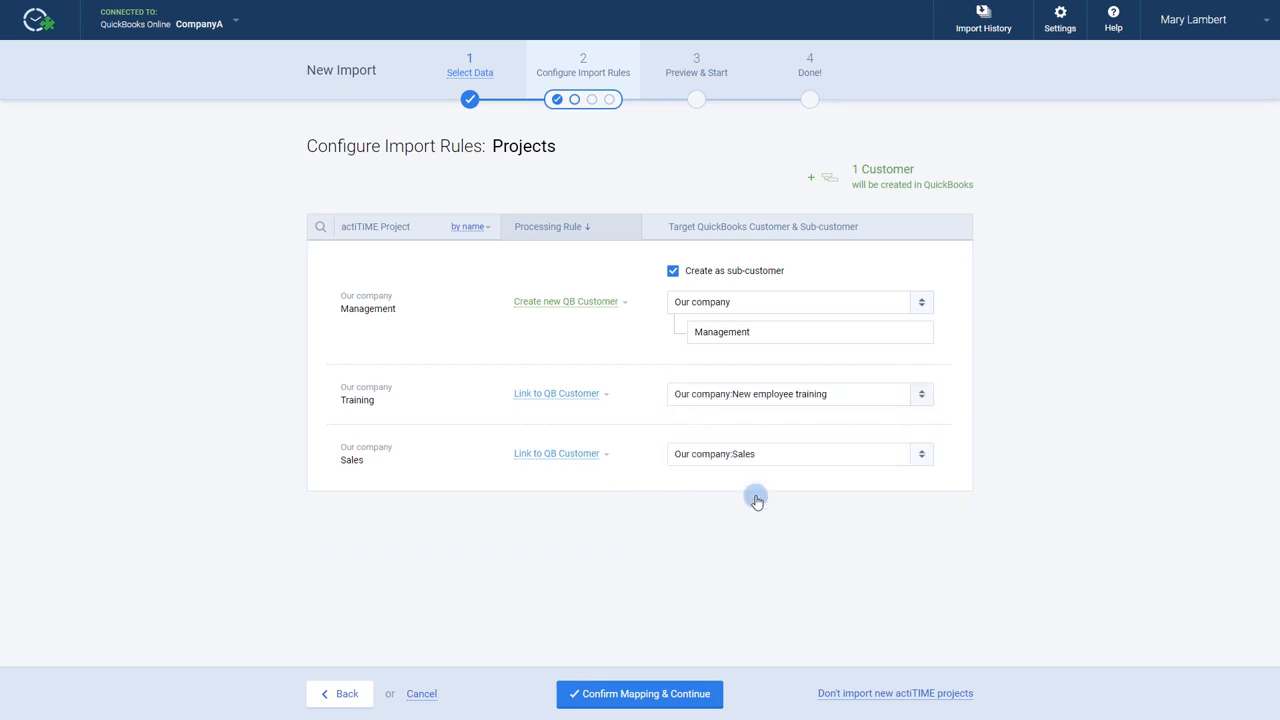
Step: Confirm project mapping, give management work an income account, and adjust research's rule
{"action": "left_click", "coordinate": [639, 693]}
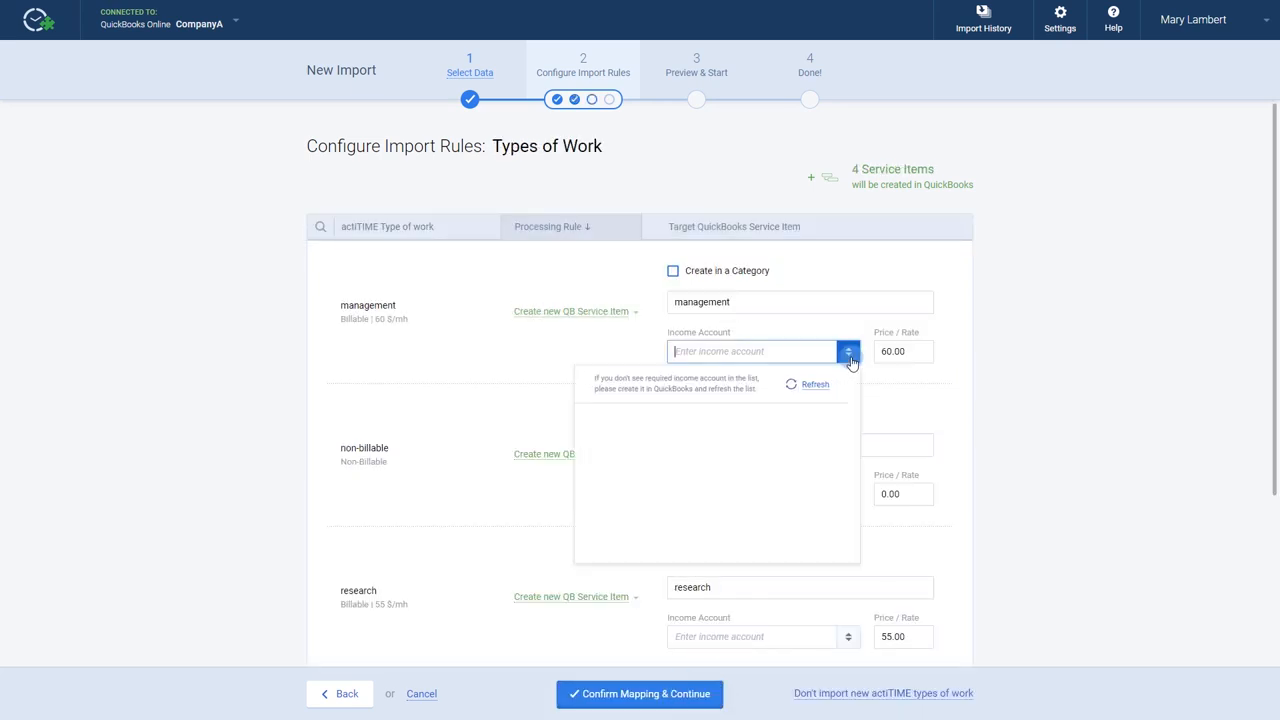
{"action": "left_click", "coordinate": [750, 351]}
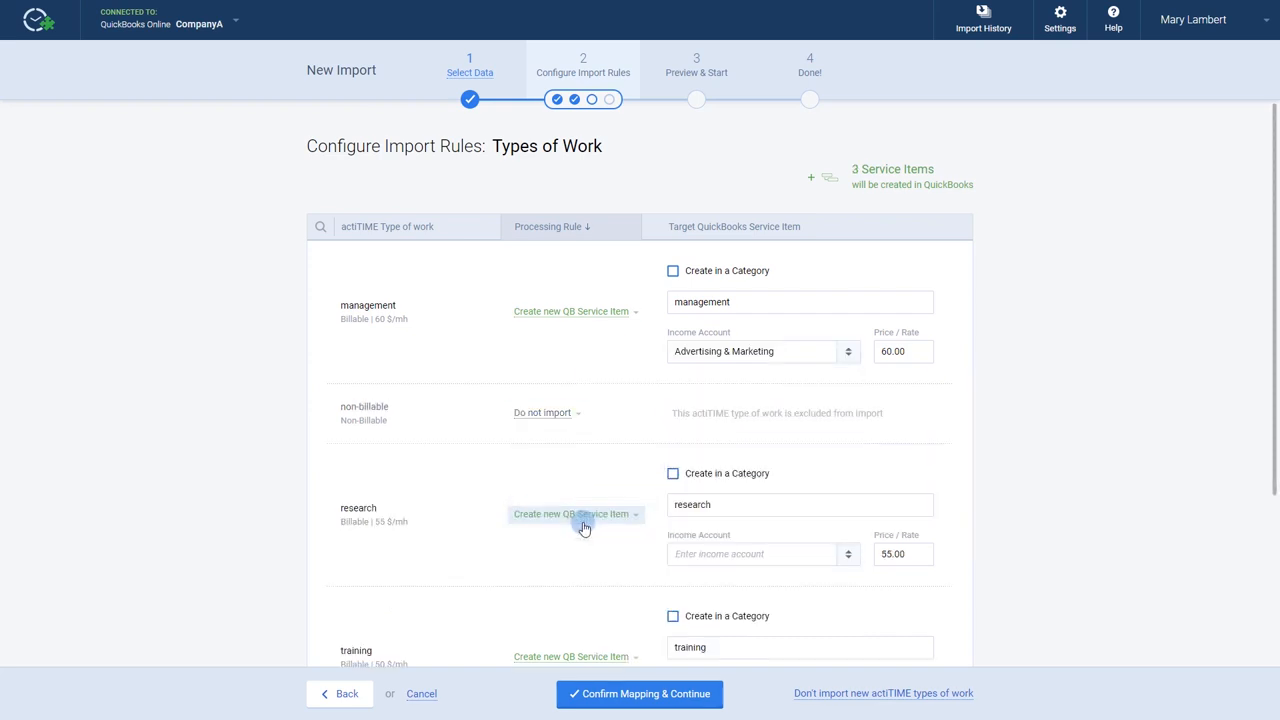
{"action": "left_click", "coordinate": [762, 553]}
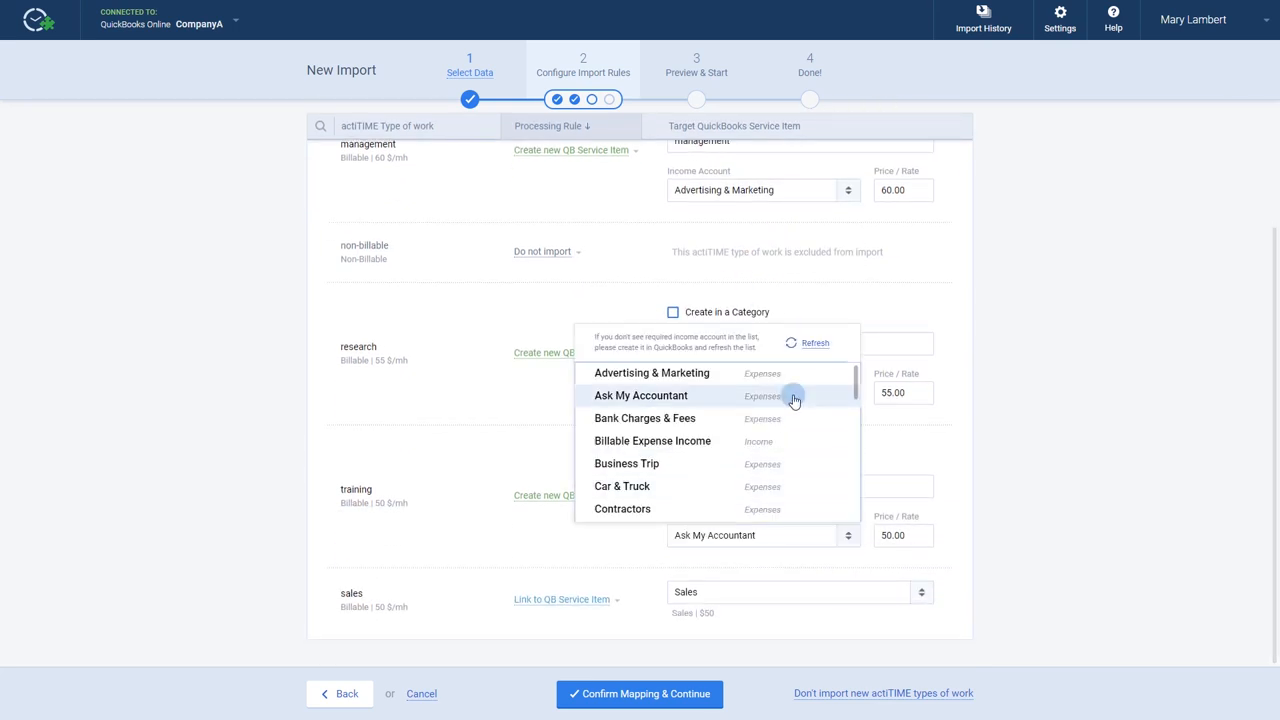
Step: Confirm the type-of-work mapping to reach the Business Trip and Time Off rules
{"action": "left_click", "coordinate": [639, 693]}
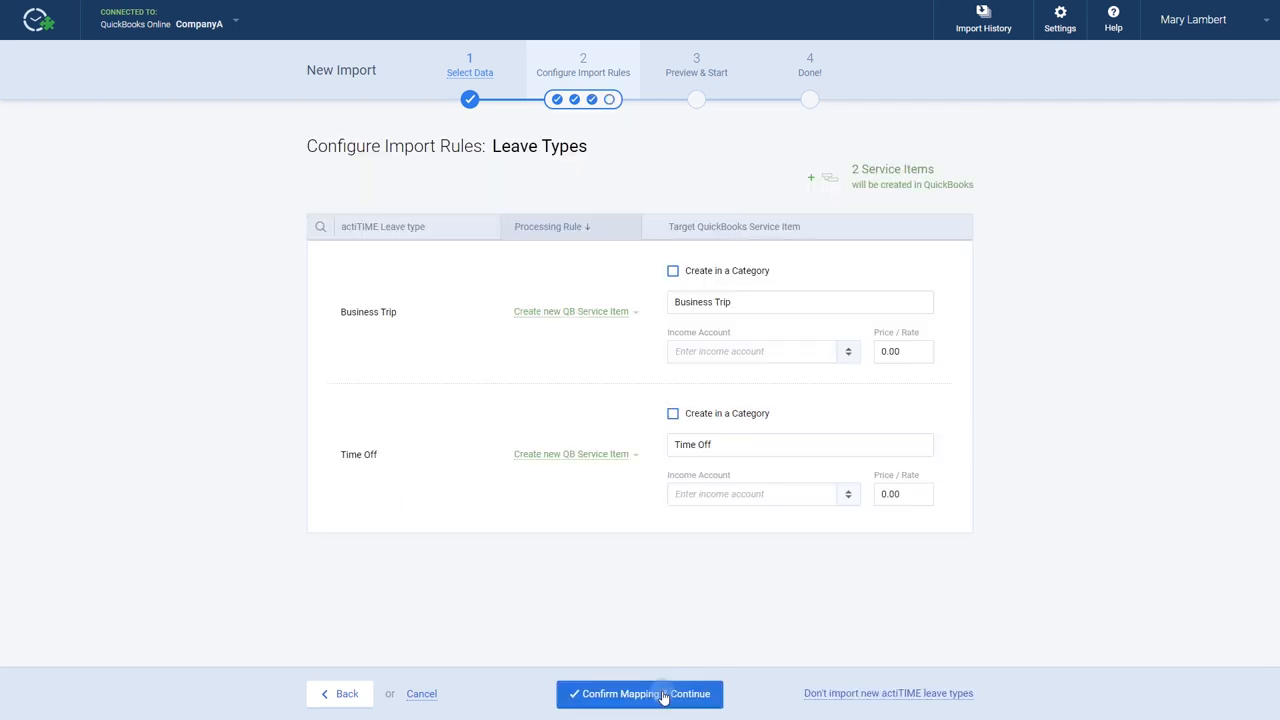
{"action": "mouse_move", "coordinate": [794, 493]}
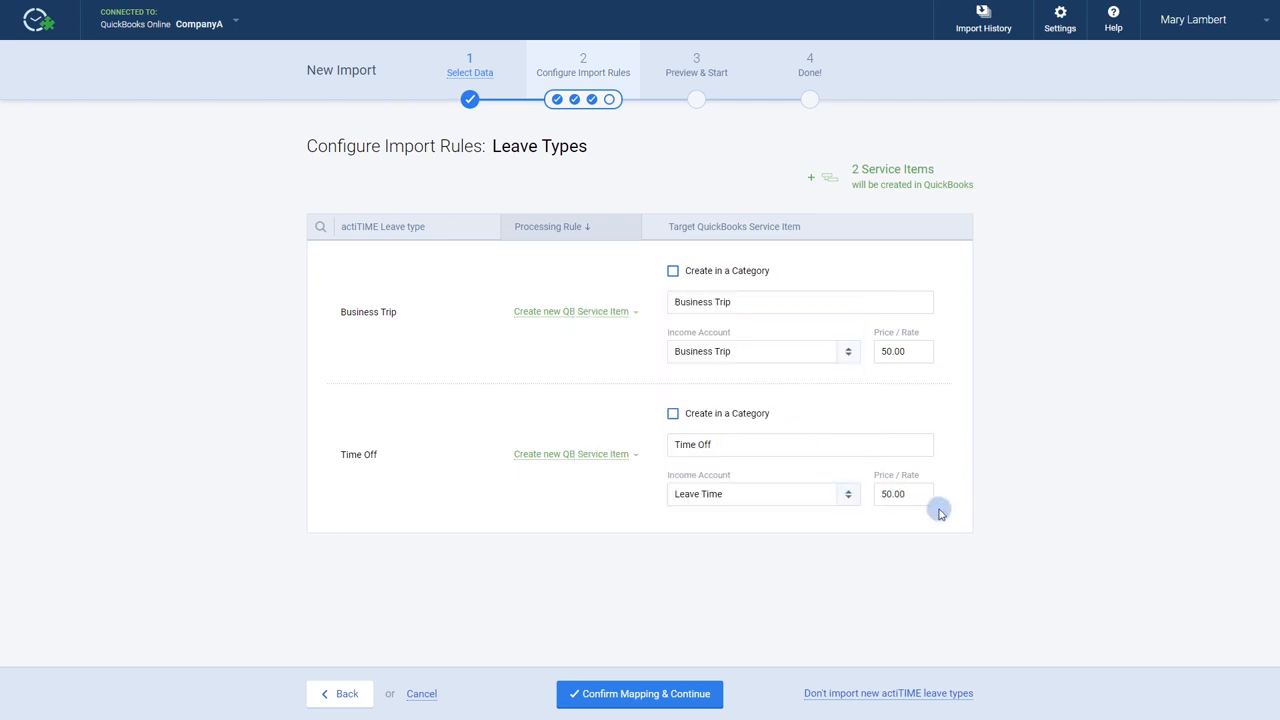
Step: Confirm leave-type mapping to show the review summary with 238:30 and 8 items
{"action": "left_click", "coordinate": [639, 693]}
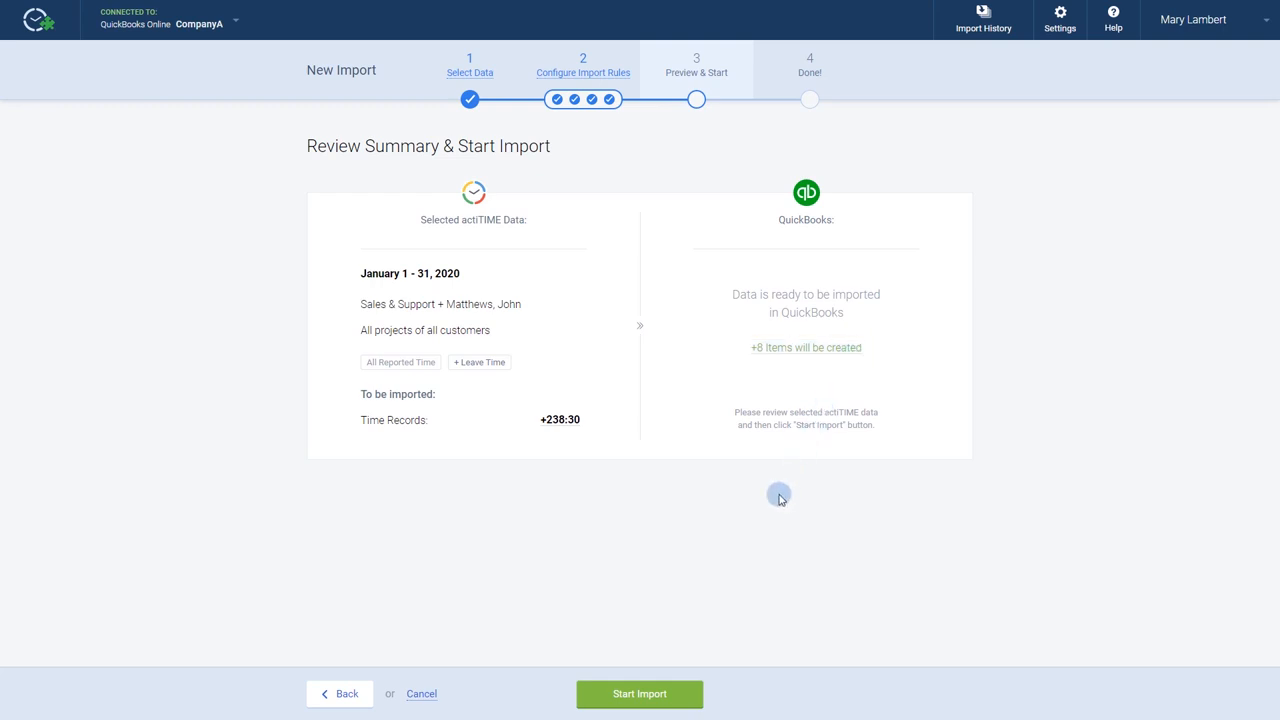
Step: Run the import and finish, listing it as completed in Import History
{"action": "left_click", "coordinate": [639, 693]}
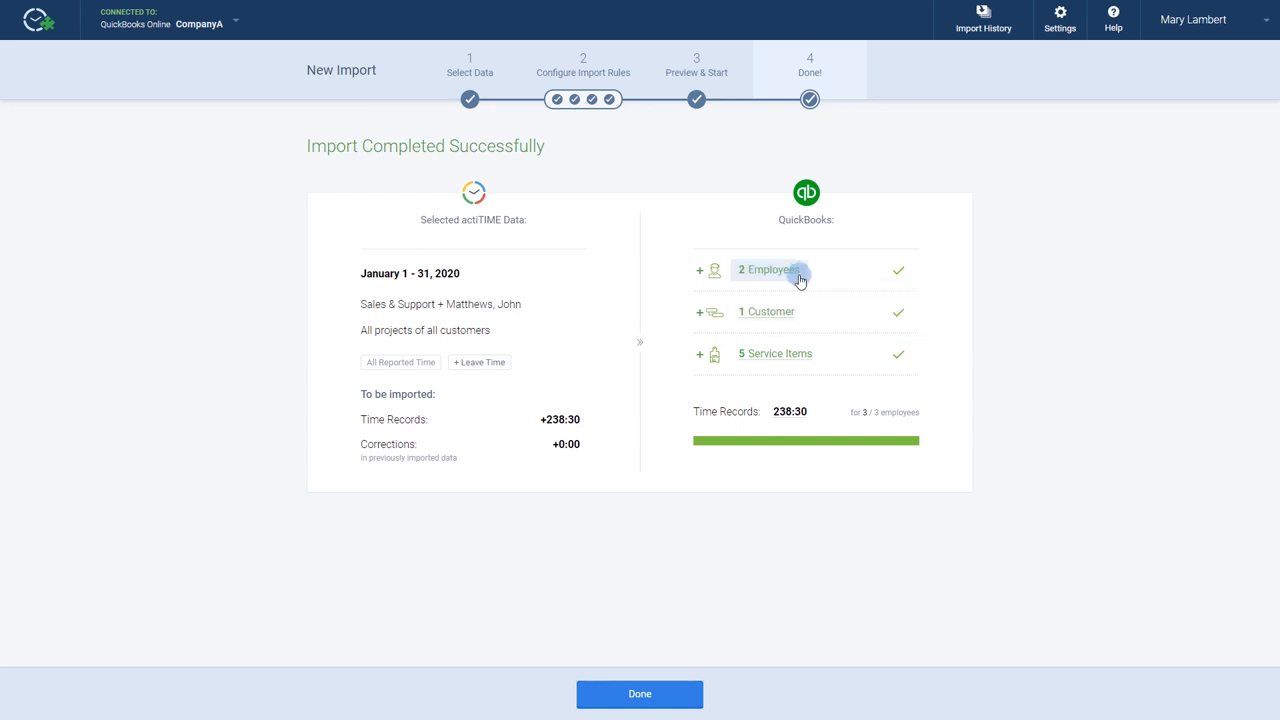
{"action": "mouse_move", "coordinate": [789, 335]}
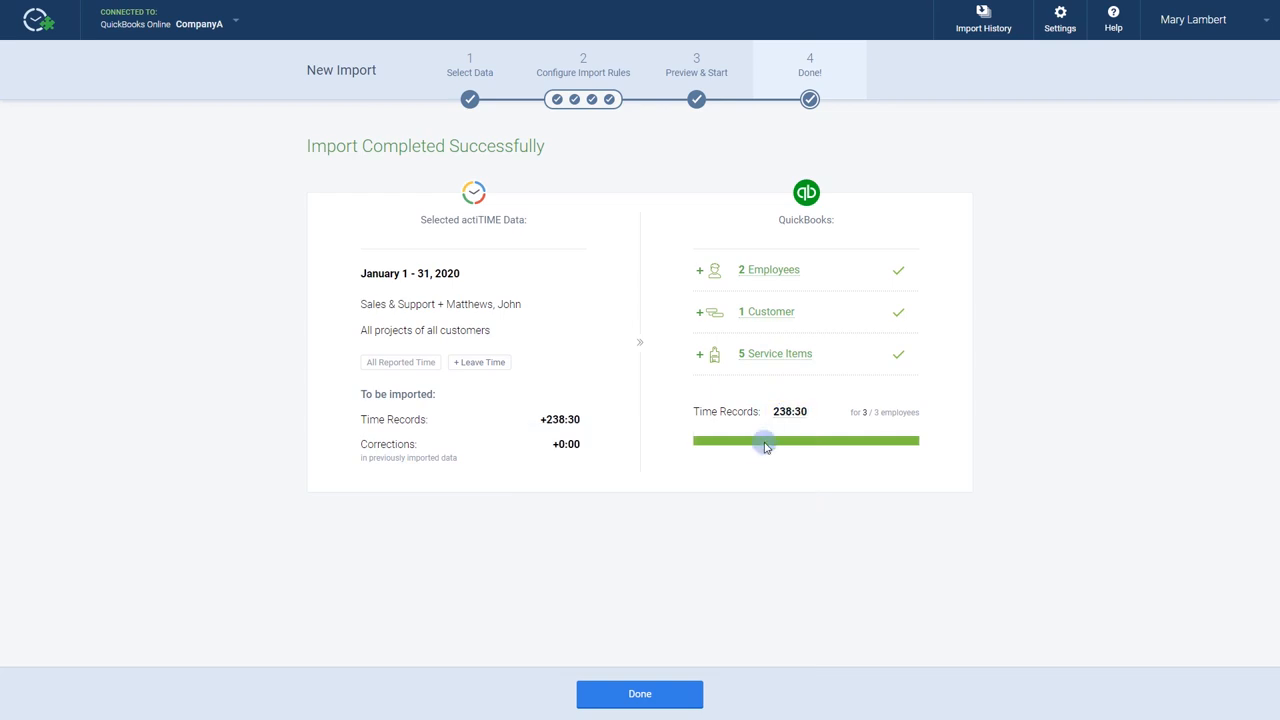
{"action": "left_click", "coordinate": [639, 694]}
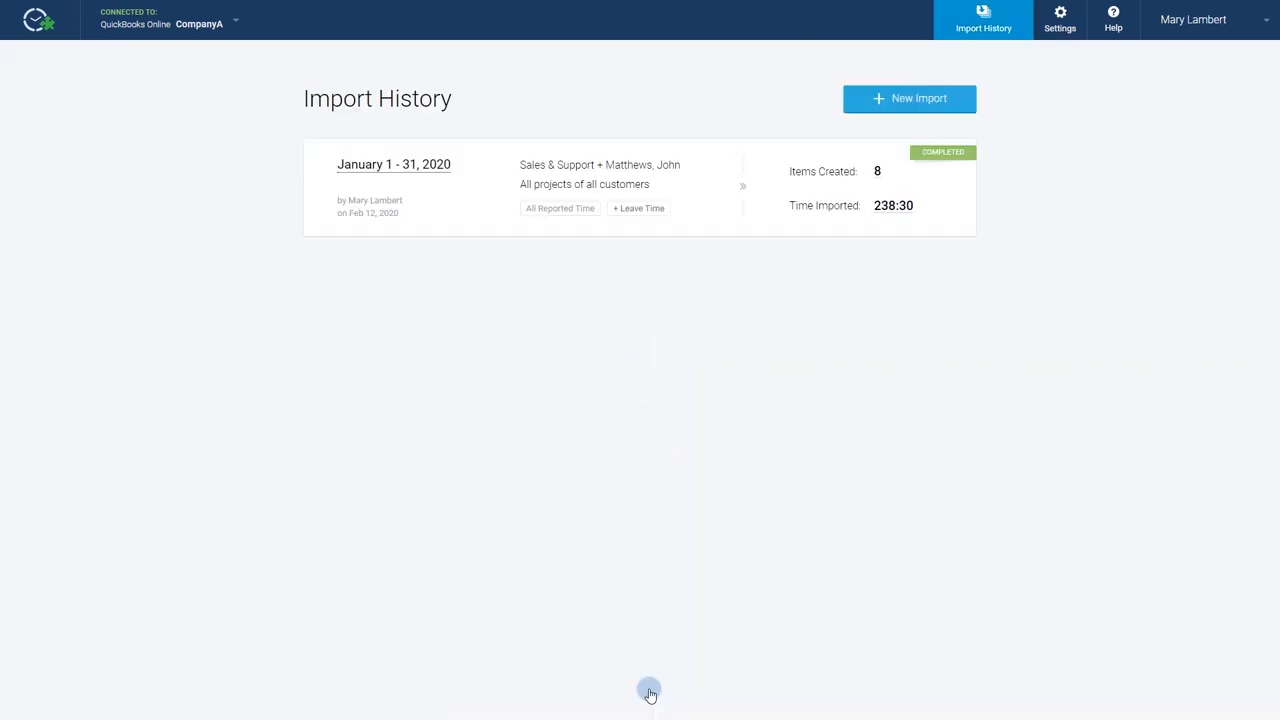